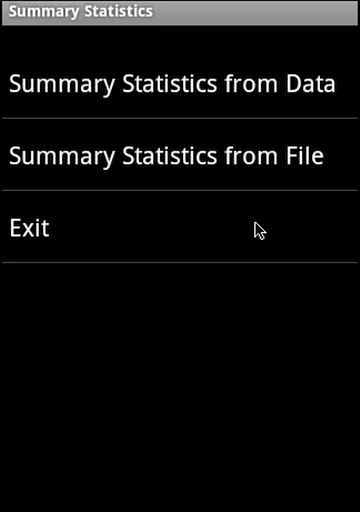
pyautogui.moveTo(210, 96)
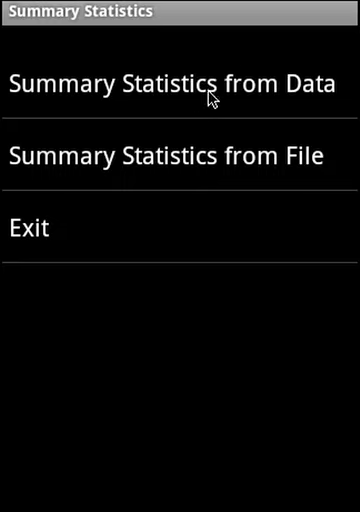
pyautogui.moveTo(199, 122)
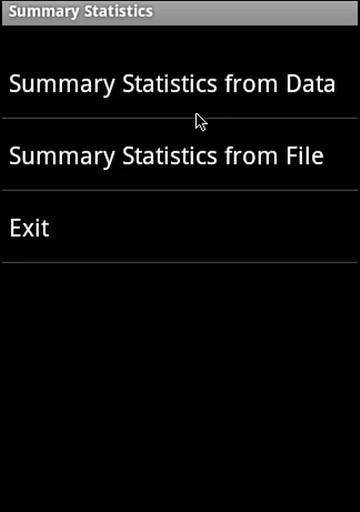
# Open 'Summary Statistics from Data' to enter values for statistics.
pyautogui.click(180, 84)
pyautogui.write('5')
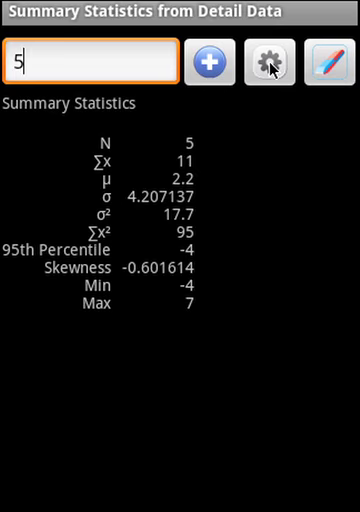
pyautogui.moveTo(270, 63)
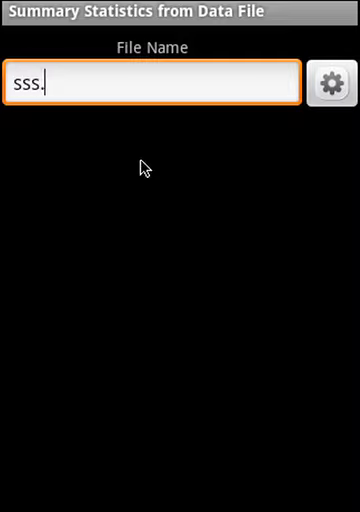
# Compute statistics from sss.txt: N 14, sum 1,186, min −9, max 999.
pyautogui.write('txt')
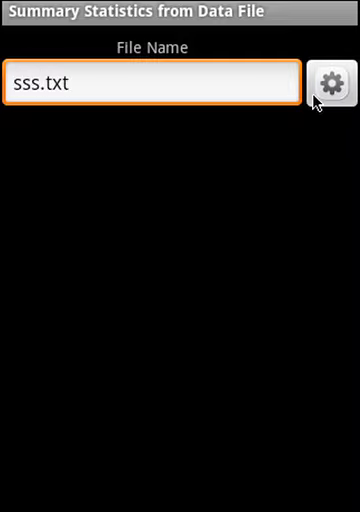
pyautogui.click(335, 82)
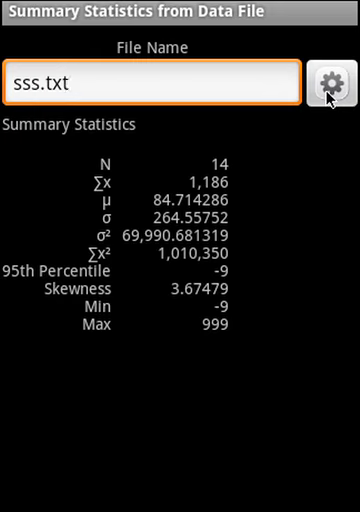